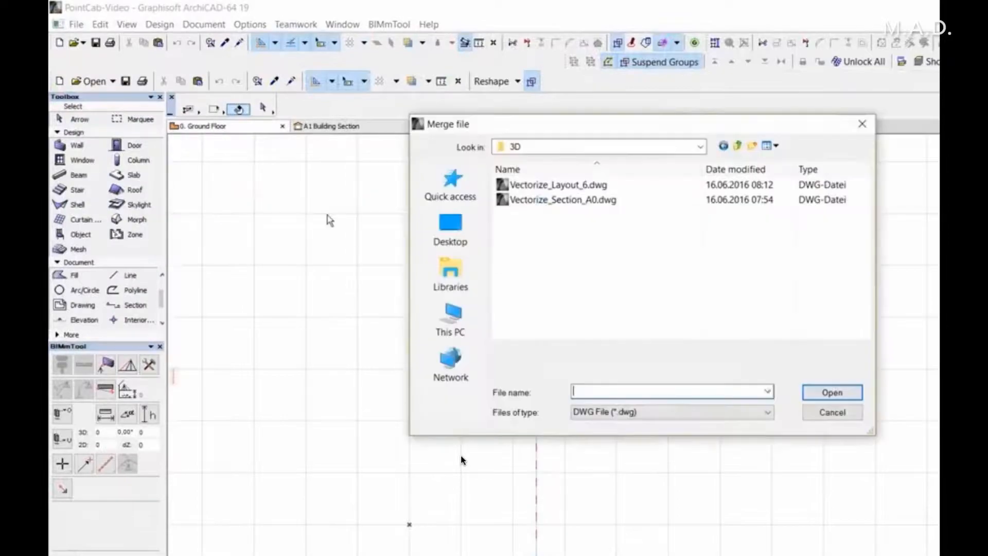
Step: Select Vectorize_Layout_6.dwg and open it to show the DXF-DWG merge options
click(557, 184)
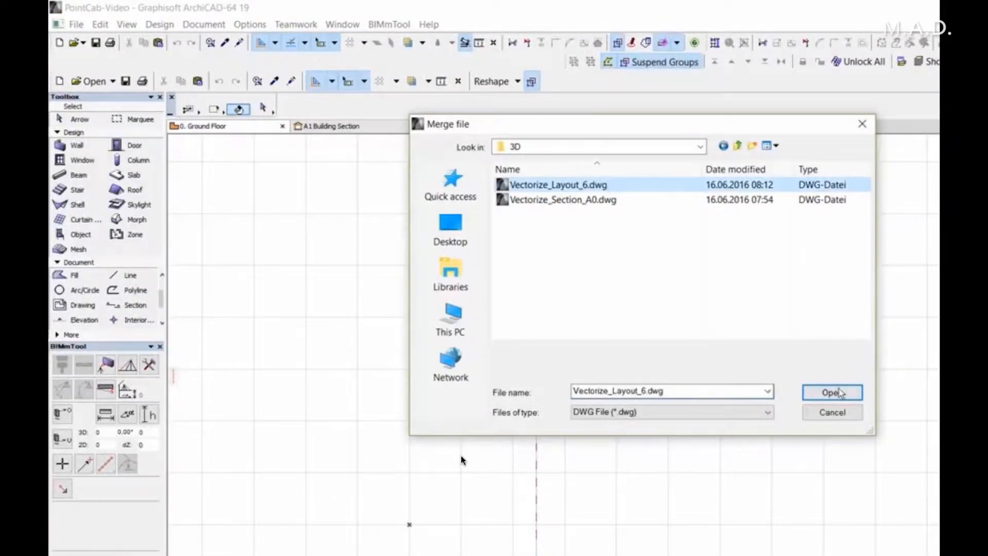
click(831, 391)
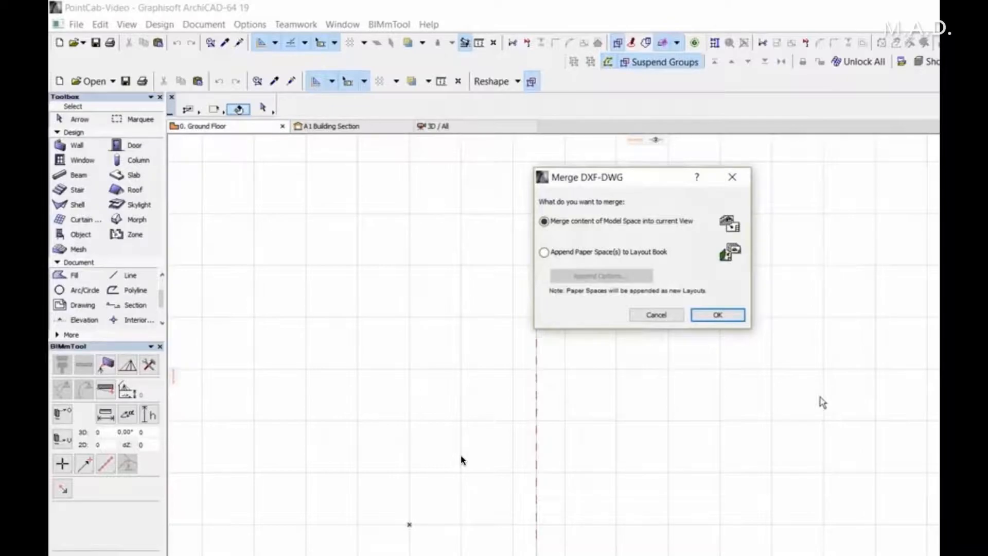
click(716, 314)
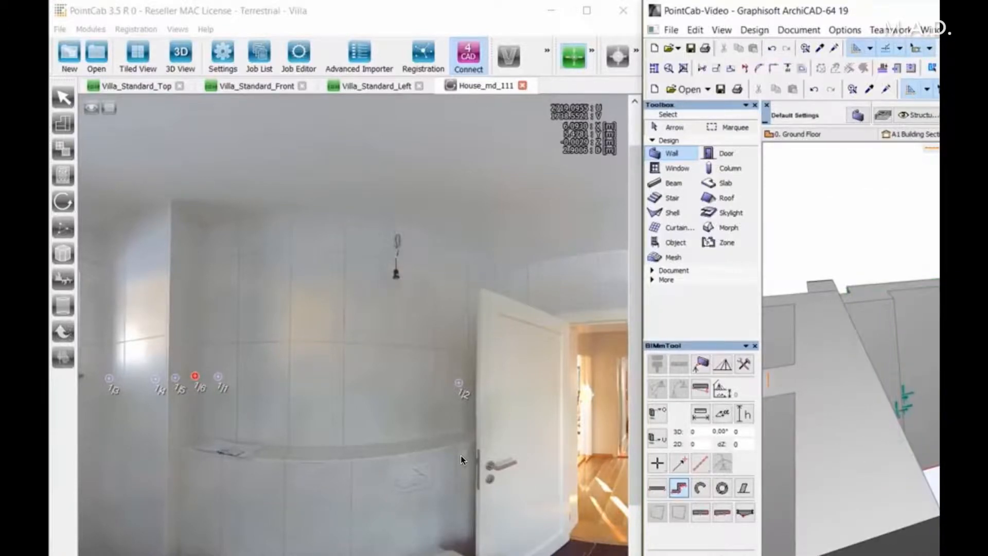
Step: Import the picked curved-wall panorama point via BIMm Tool and start the wall tool
click(657, 412)
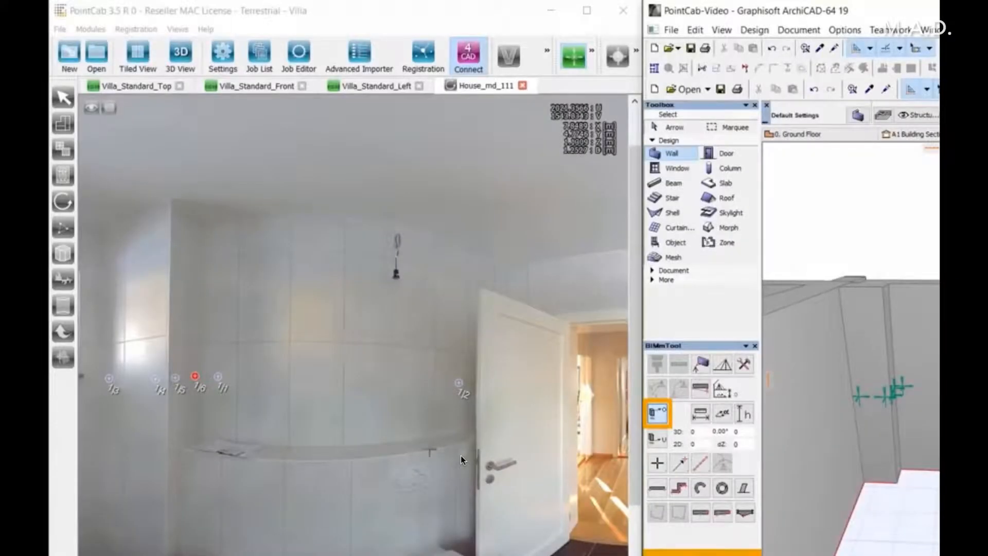
click(656, 487)
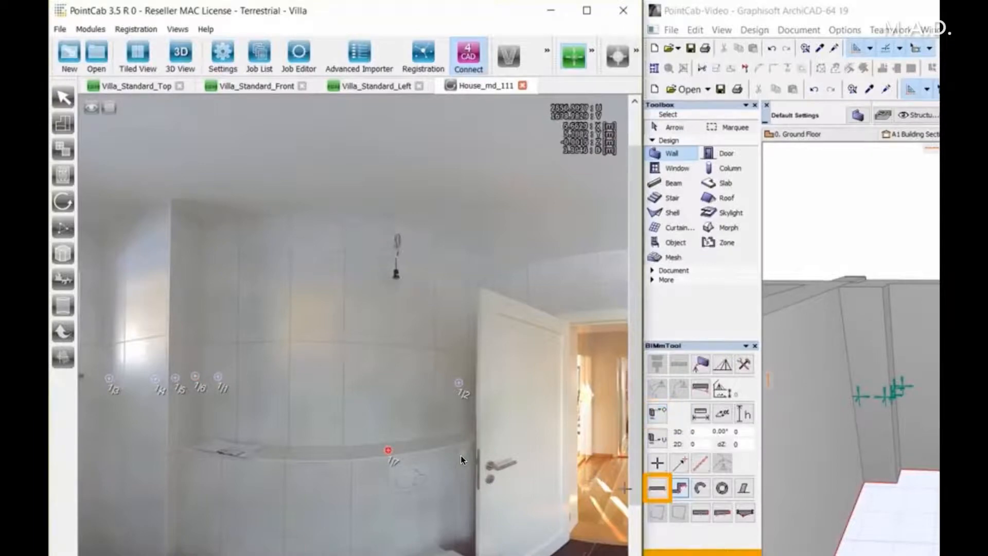